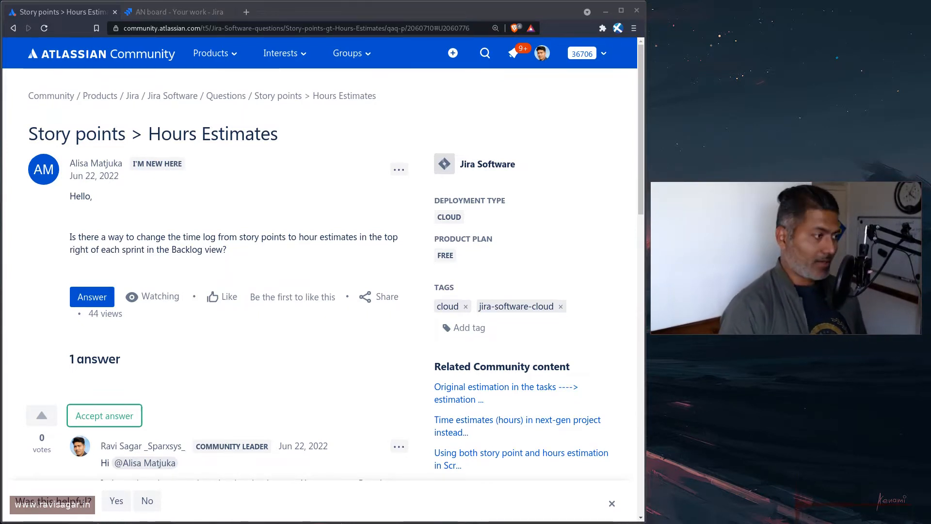
mouse_move(405, 234)
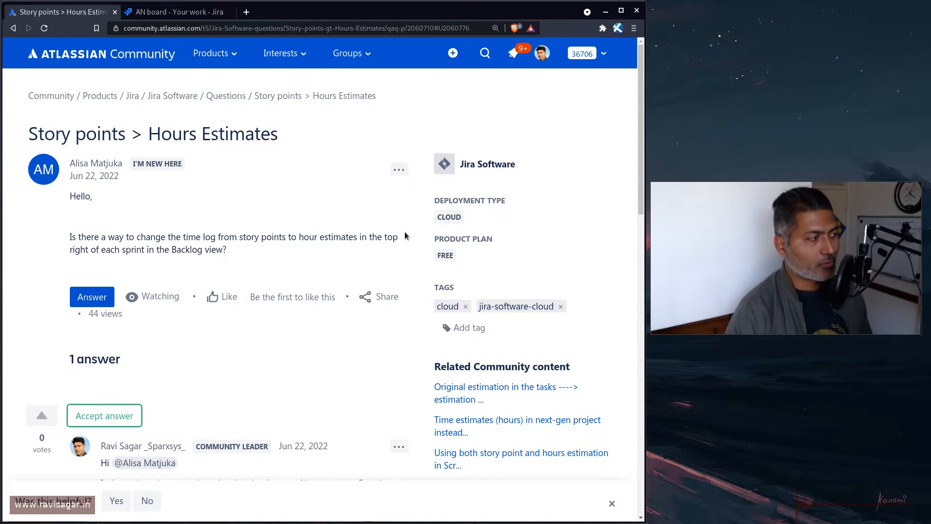
mouse_move(240, 251)
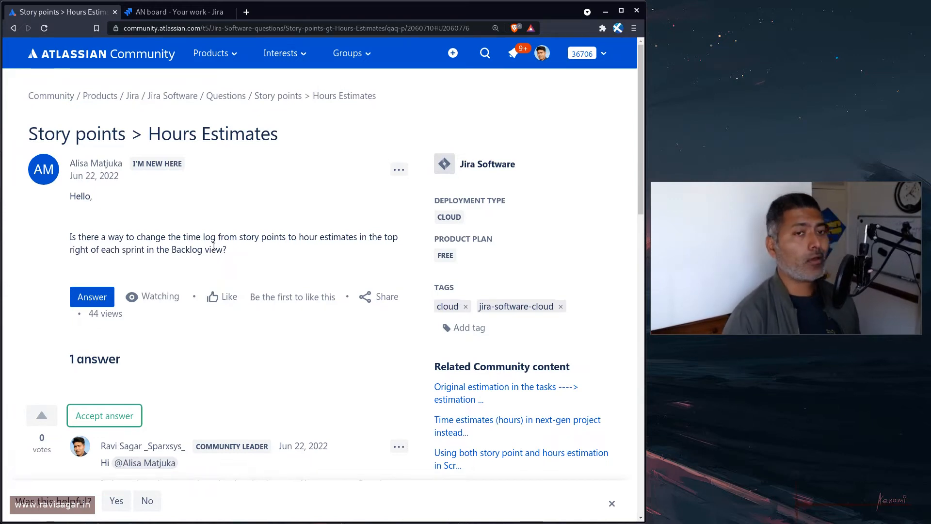
mouse_move(148, 228)
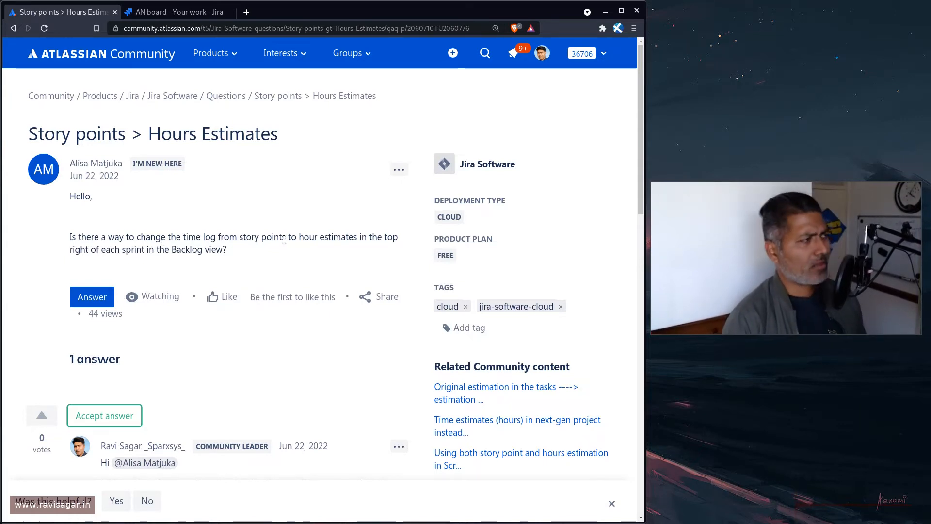
Scroll down the AN board backlog past the 1w 2h sprint estimate to story AN-204.
left_click(175, 12)
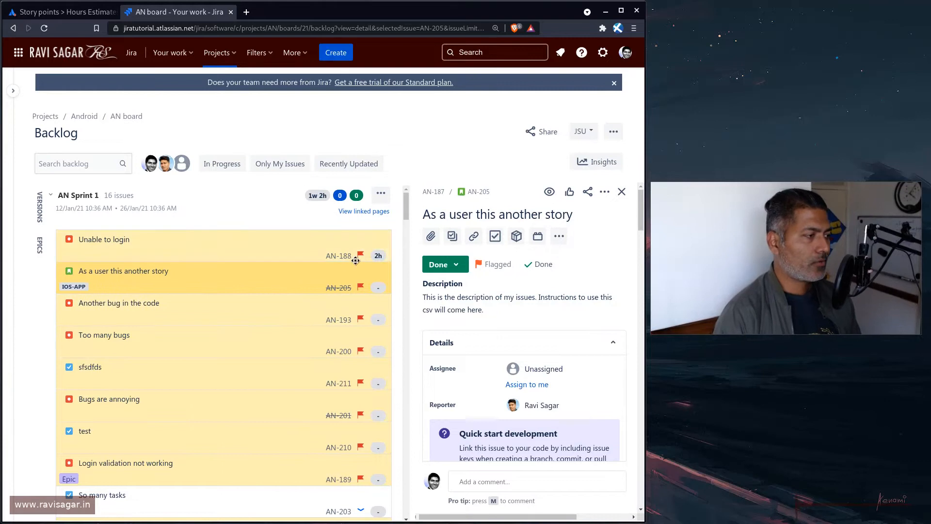
mouse_move(378, 255)
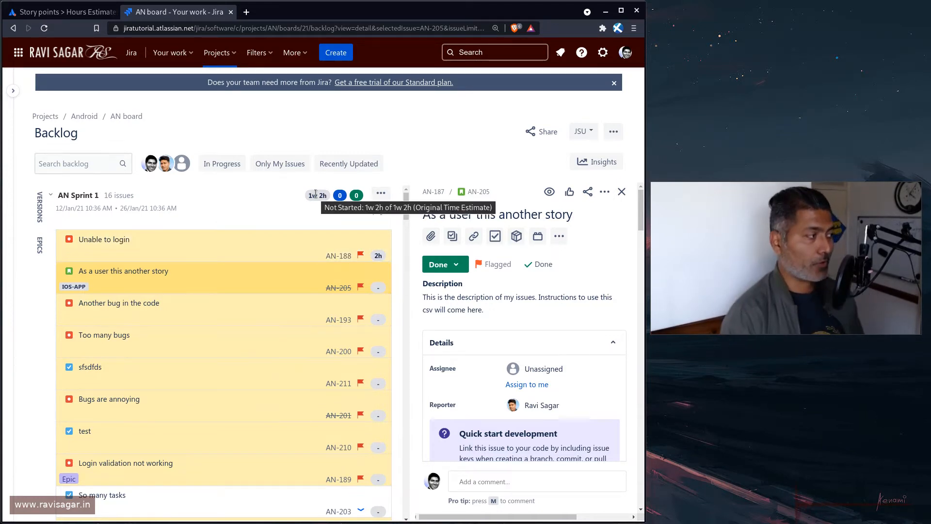
scroll("down", 3)
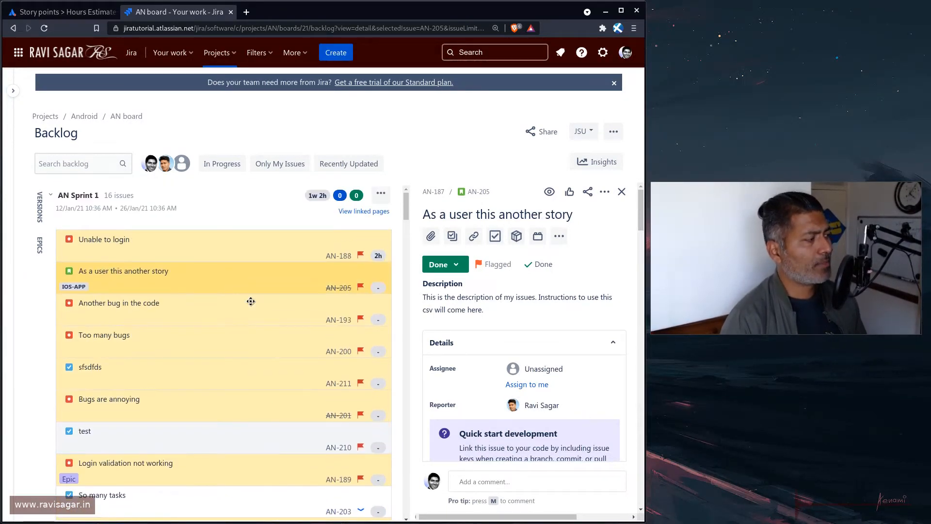
scroll("down", 3)
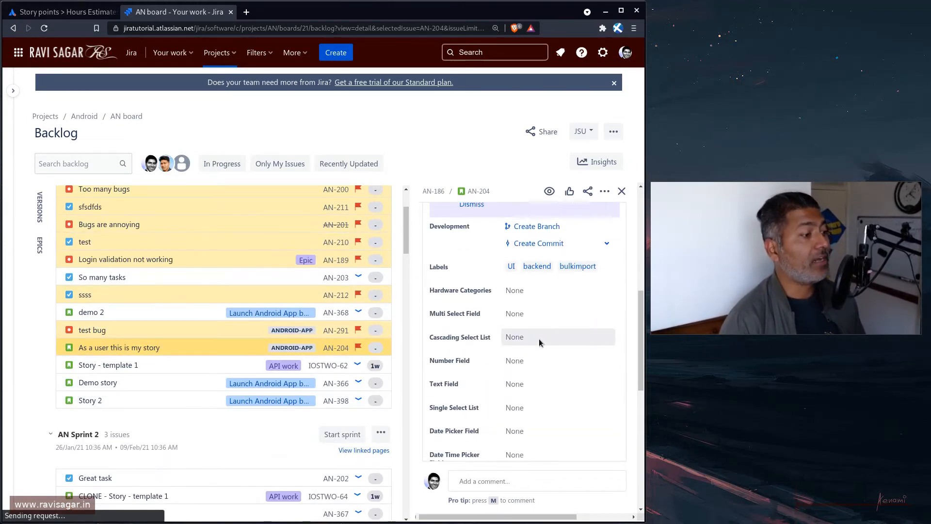
Enter a 4d original estimate and 3 Story Points on AN-204's detail panel.
scroll("down", 3)
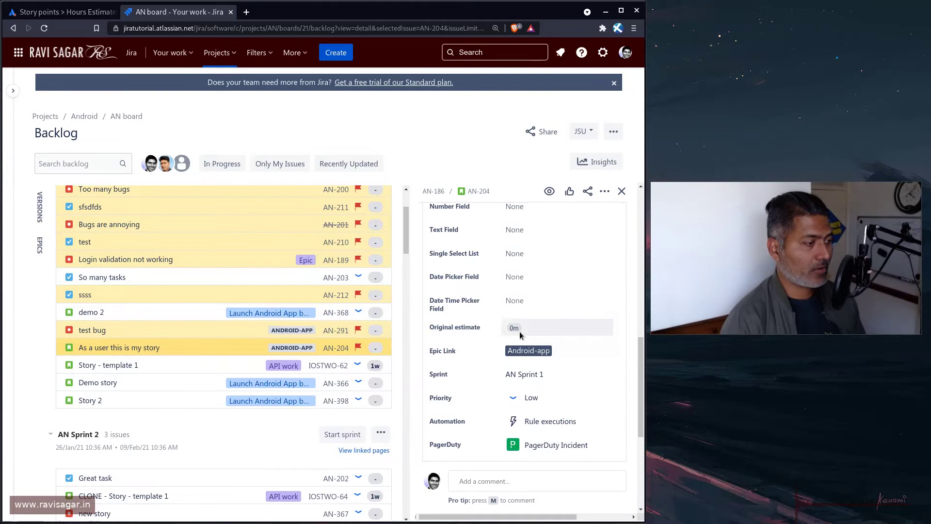
left_click(556, 328)
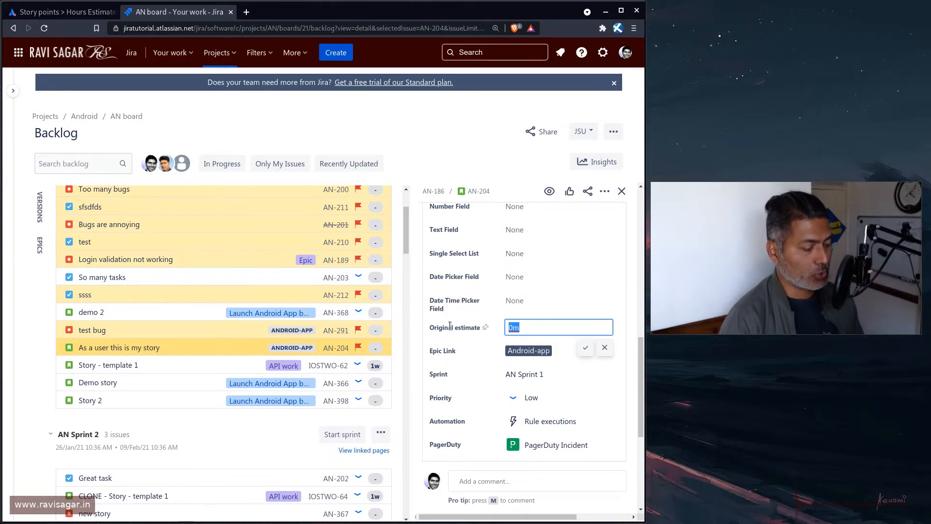
type("4d")
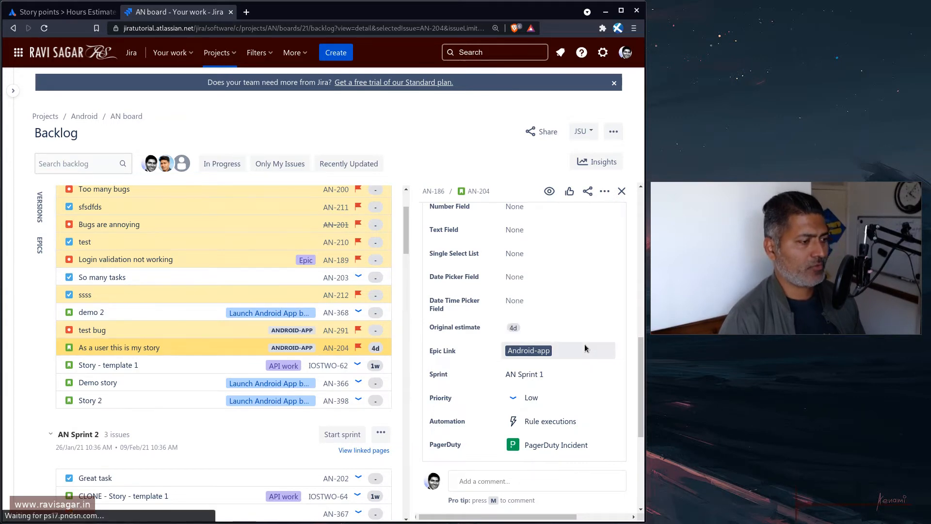
scroll("down", 3)
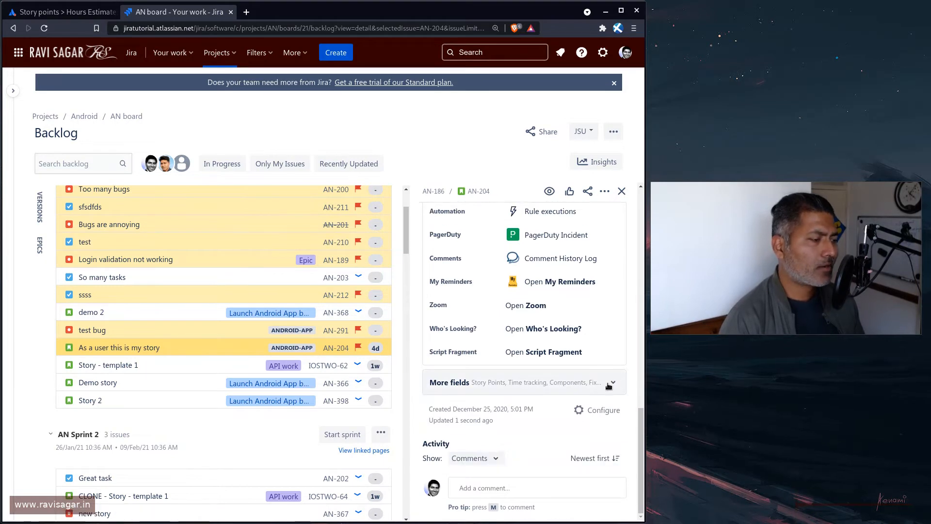
left_click(611, 381)
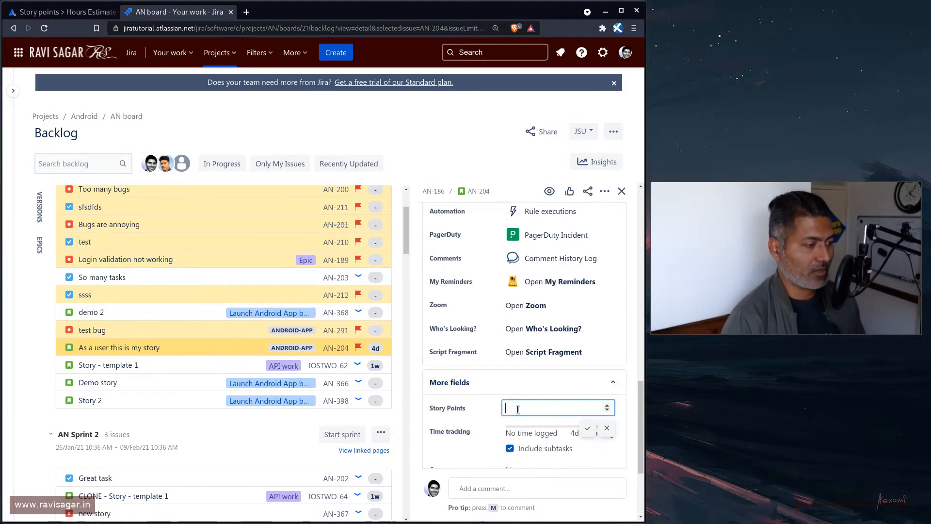
type("3")
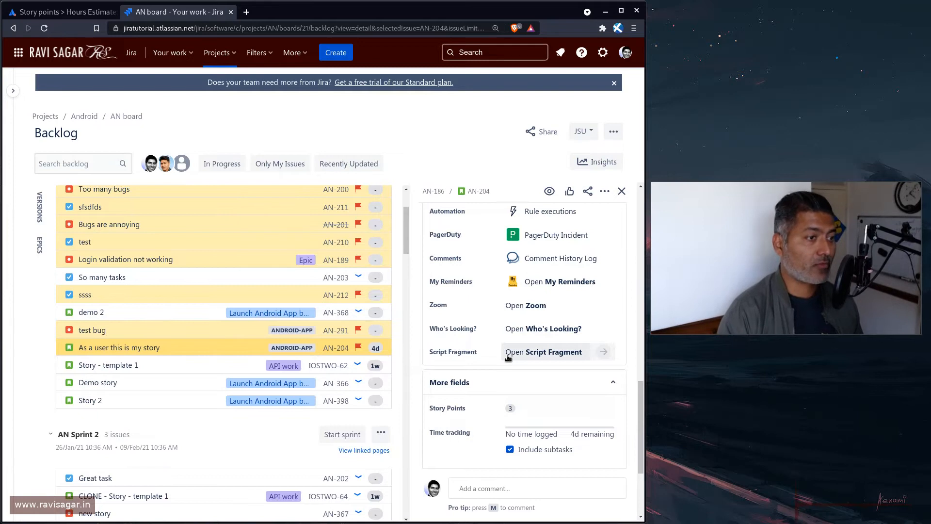
mouse_move(375, 347)
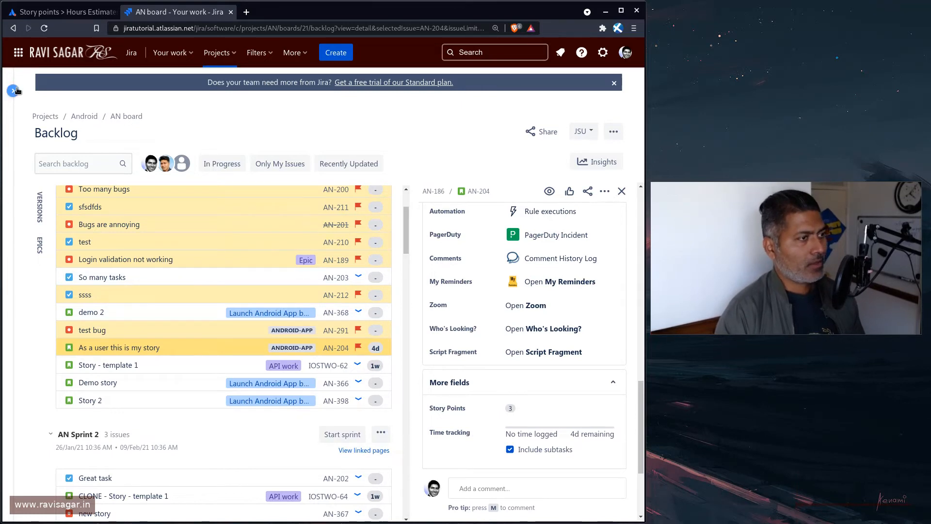
Open the AN Sprint 1 Burndown Chart report and select the Story Points statistic.
left_click(13, 90)
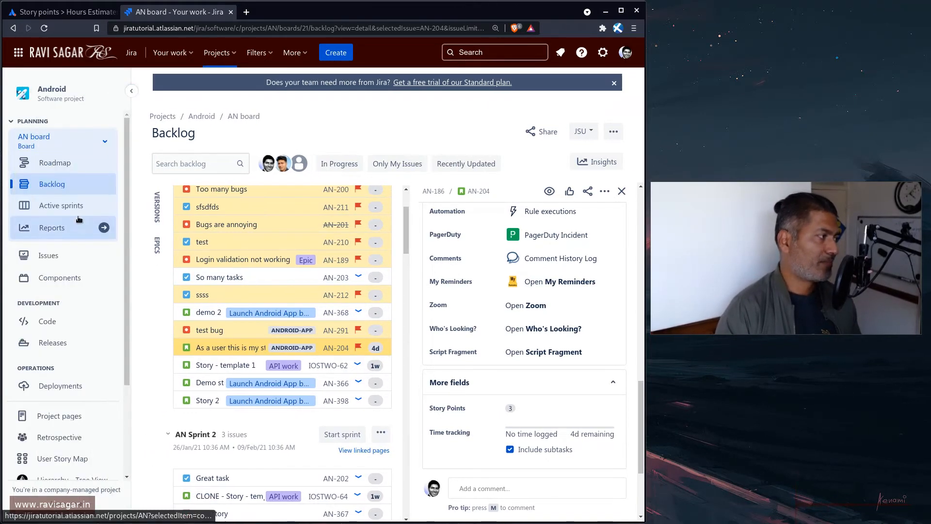
left_click(52, 228)
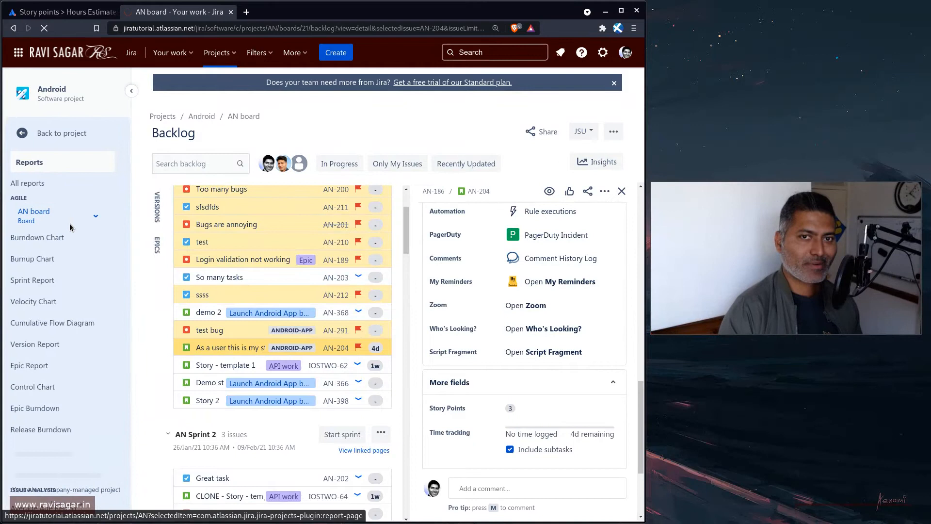
left_click(28, 183)
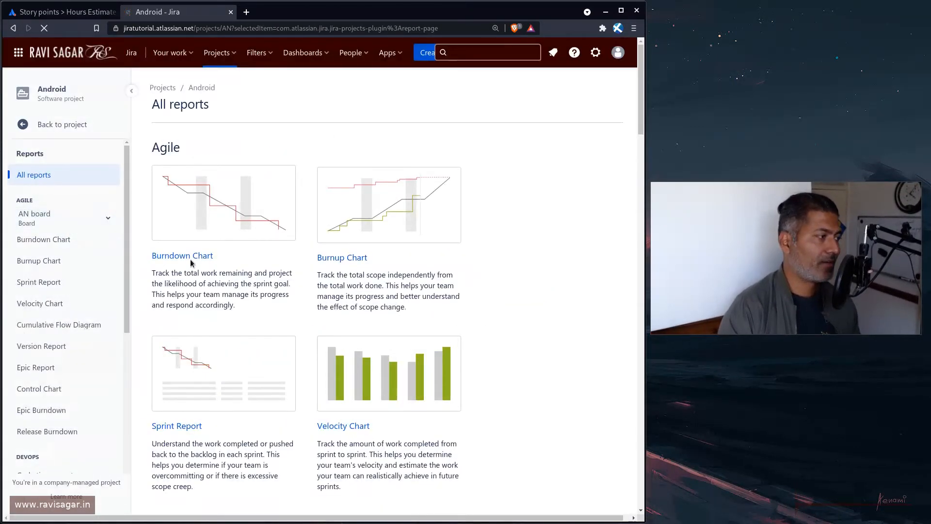
left_click(182, 255)
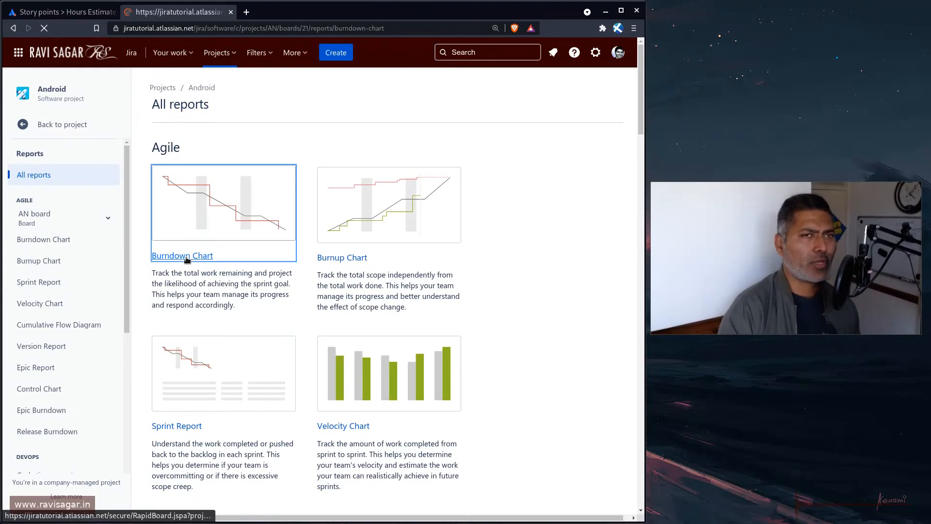
left_click(182, 256)
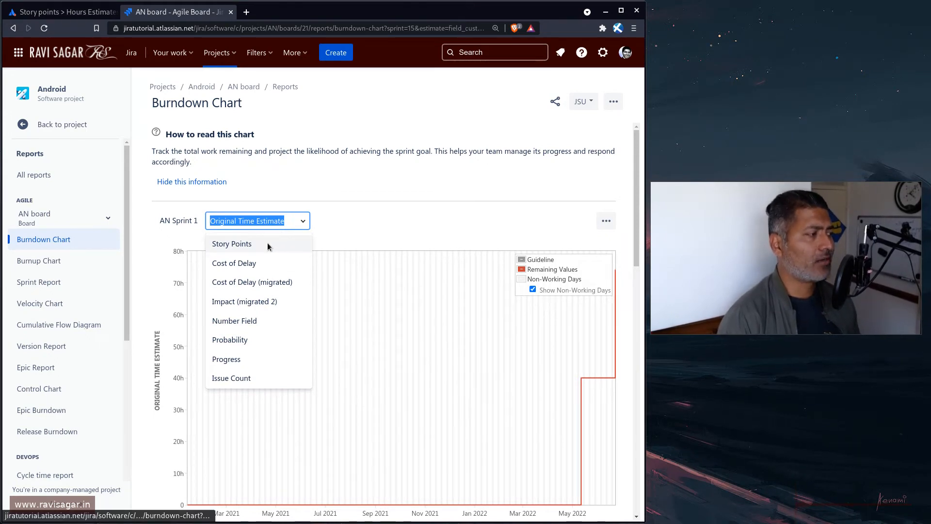
left_click(232, 244)
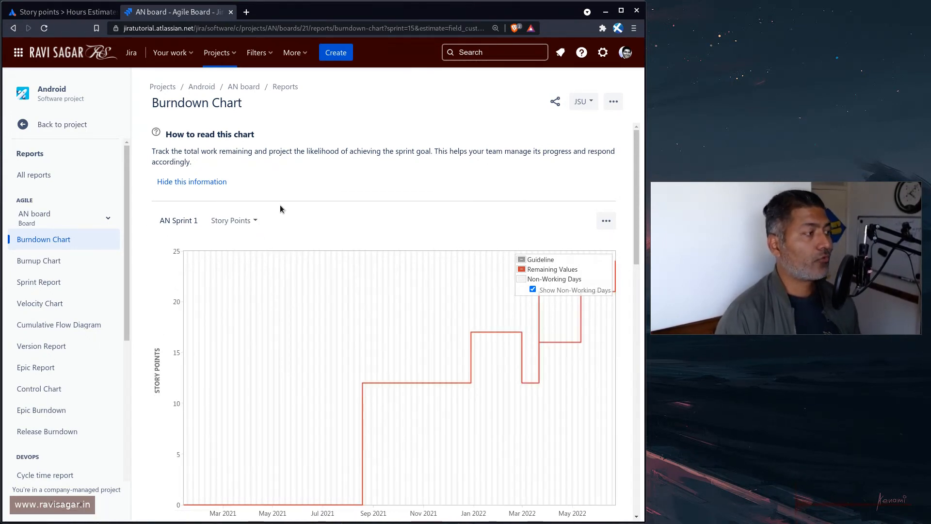
mouse_move(284, 223)
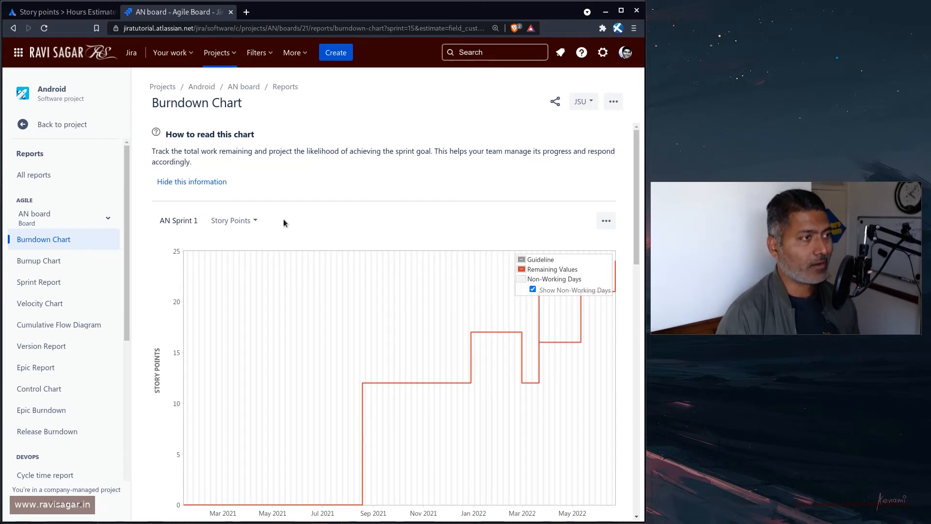
left_click(613, 101)
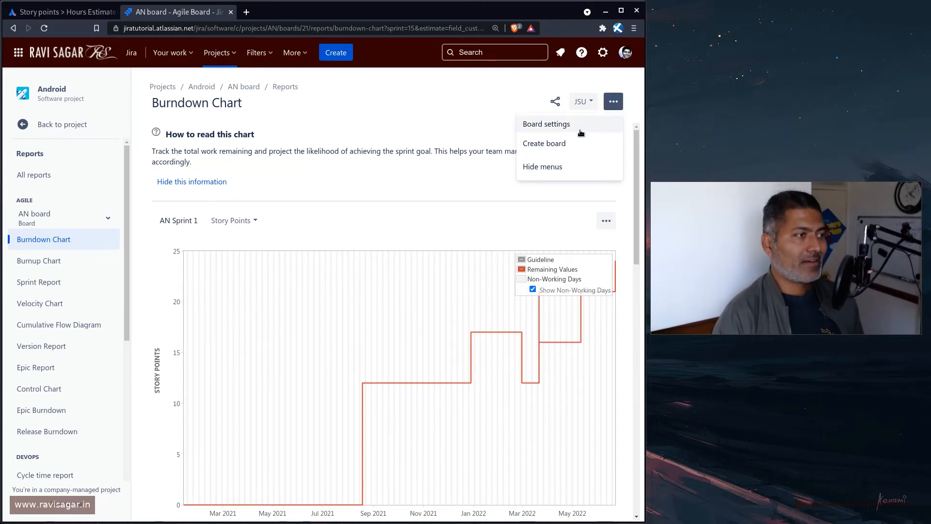
Set the AN board's Estimation Statistic to Story Points and return to the project.
left_click(546, 123)
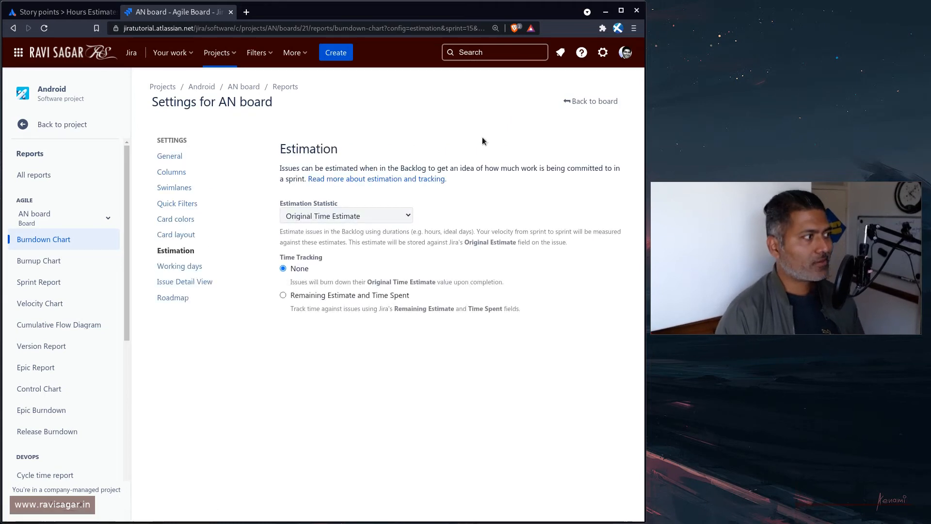
left_click(346, 216)
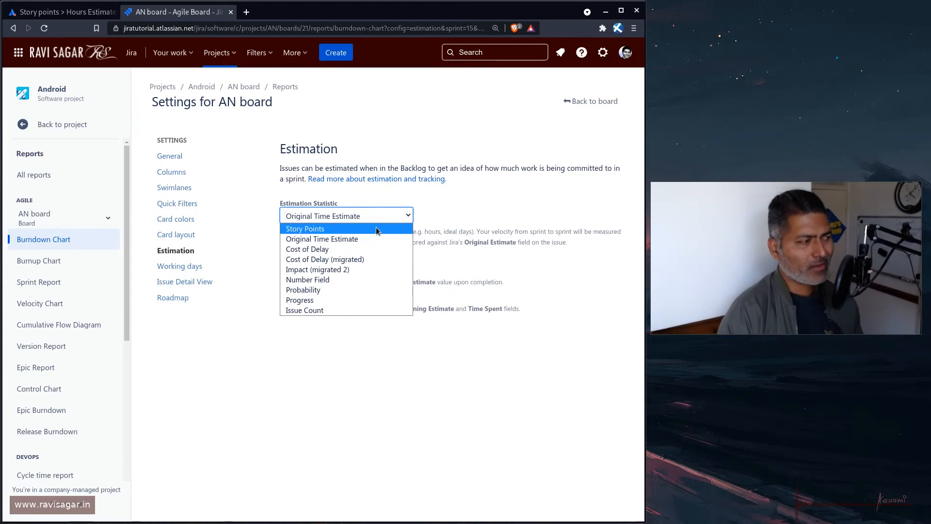
left_click(305, 229)
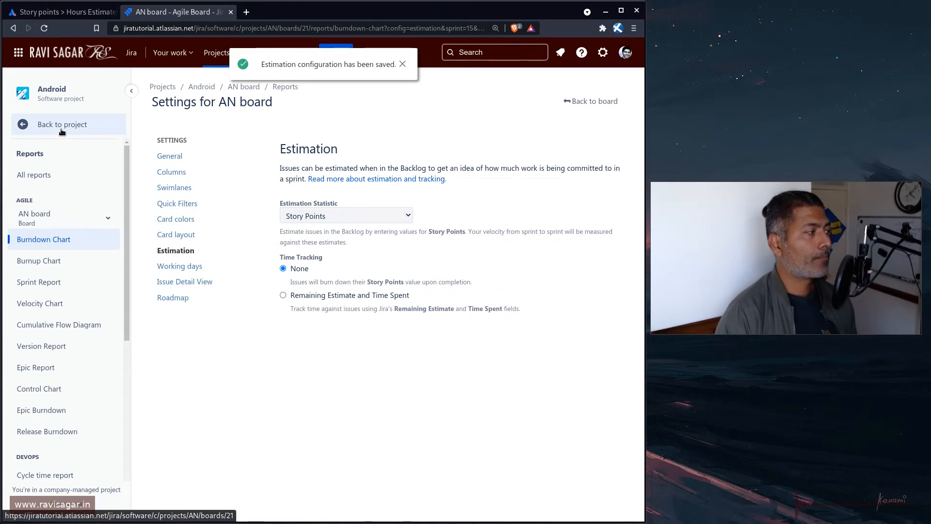
left_click(62, 124)
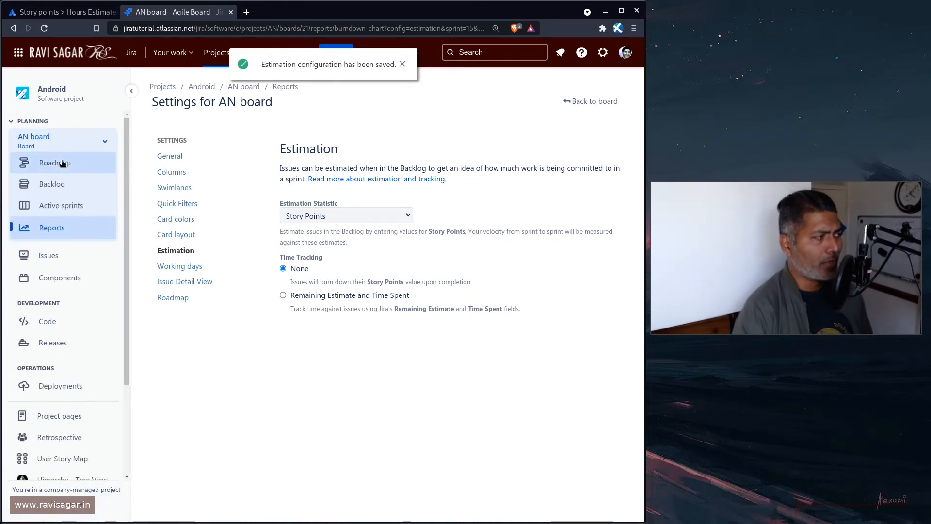
Go back to the AN board backlog and open story AN-204 to review its story points.
left_click(52, 184)
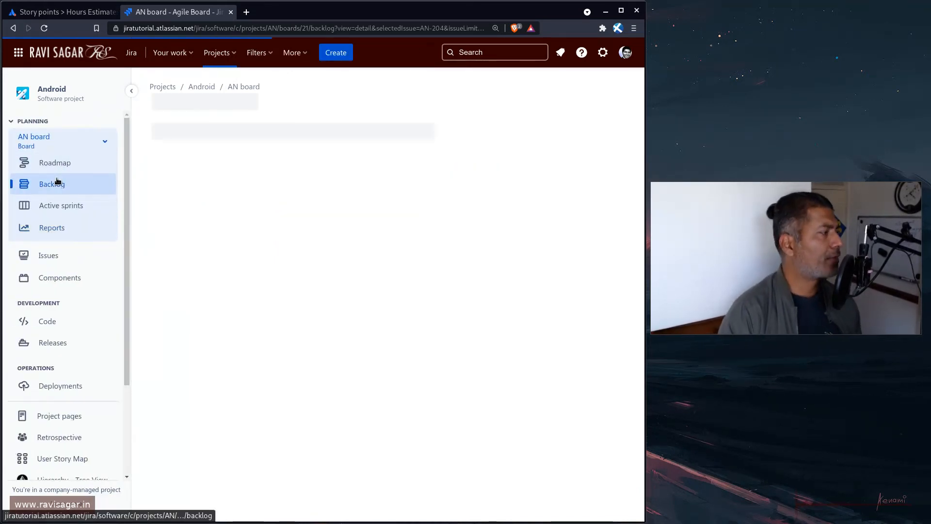
left_click(51, 183)
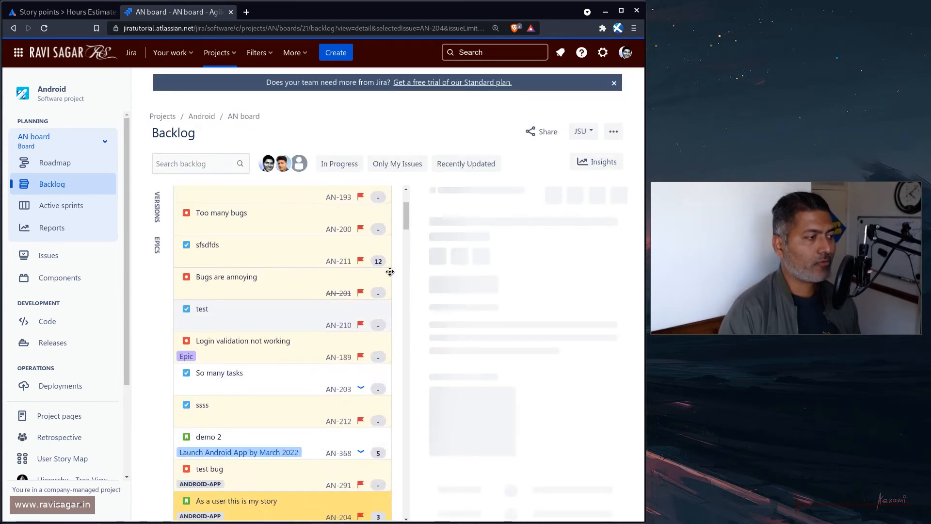
scroll("down", 3)
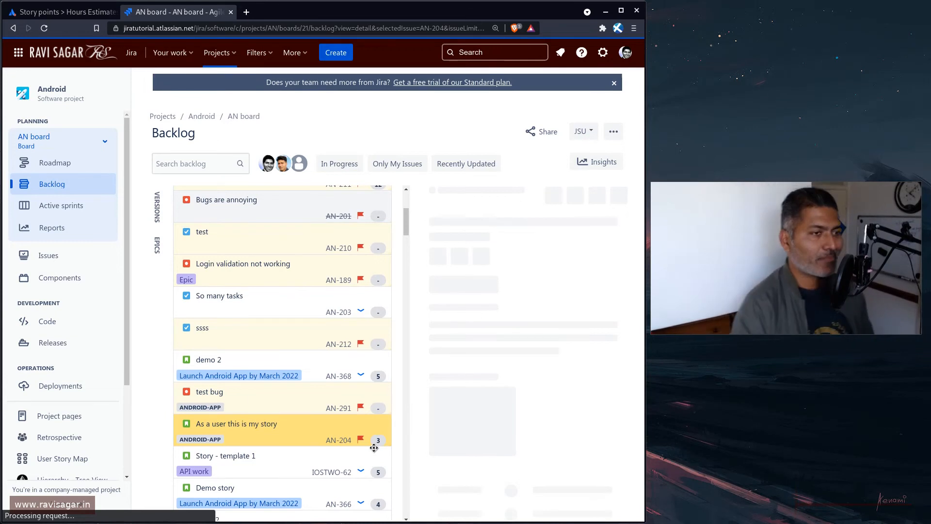
left_click(236, 423)
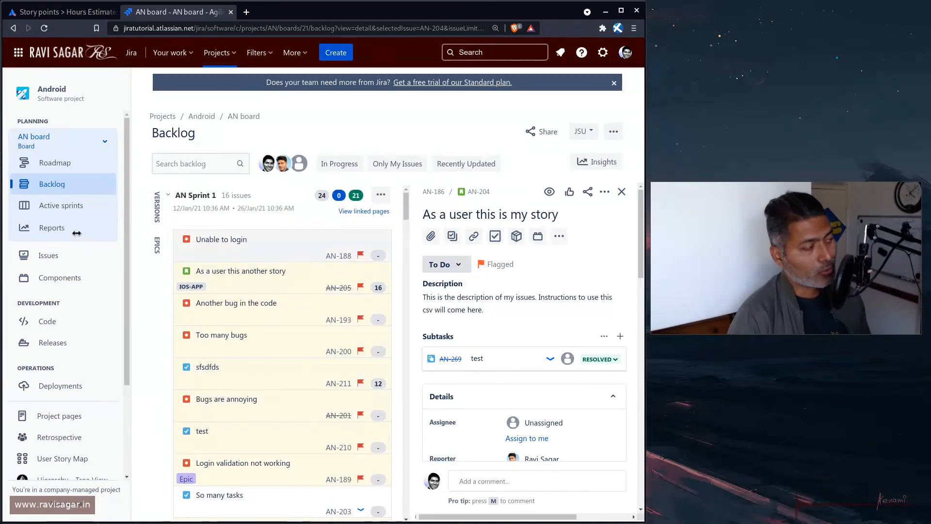
mouse_move(51, 228)
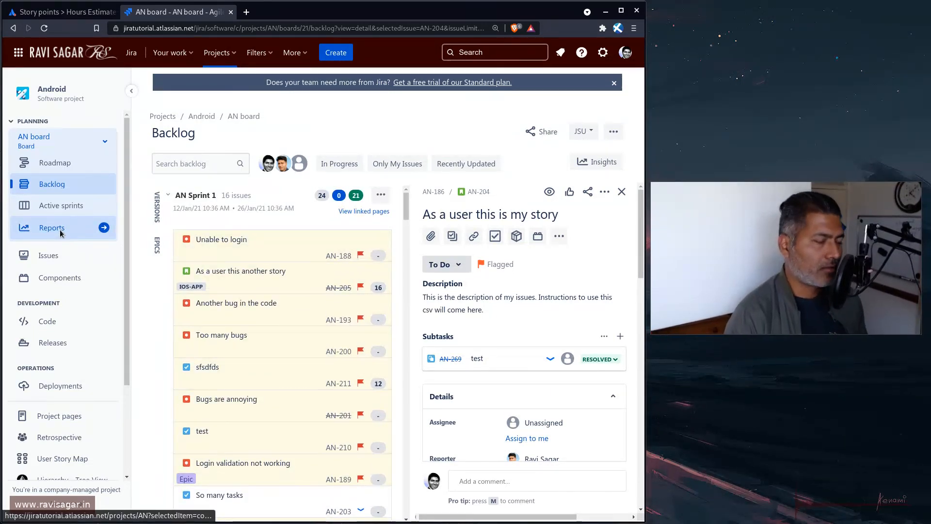
View the AN Sprint 1 burndown chart in story points, then return to the community question.
left_click(52, 227)
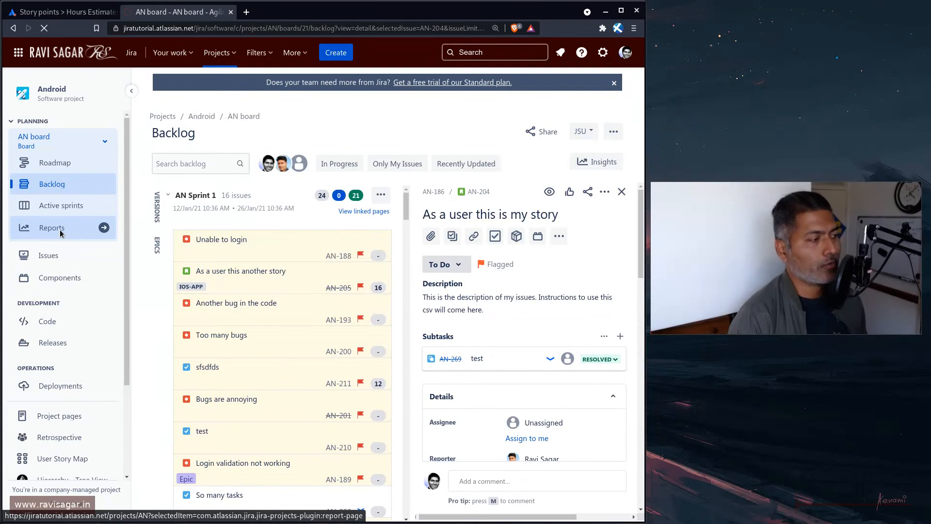
left_click(51, 228)
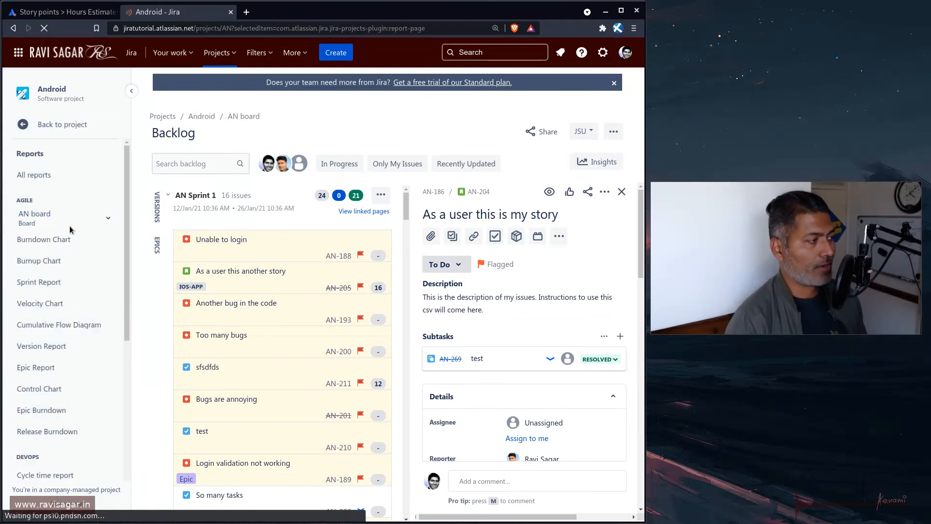
left_click(34, 175)
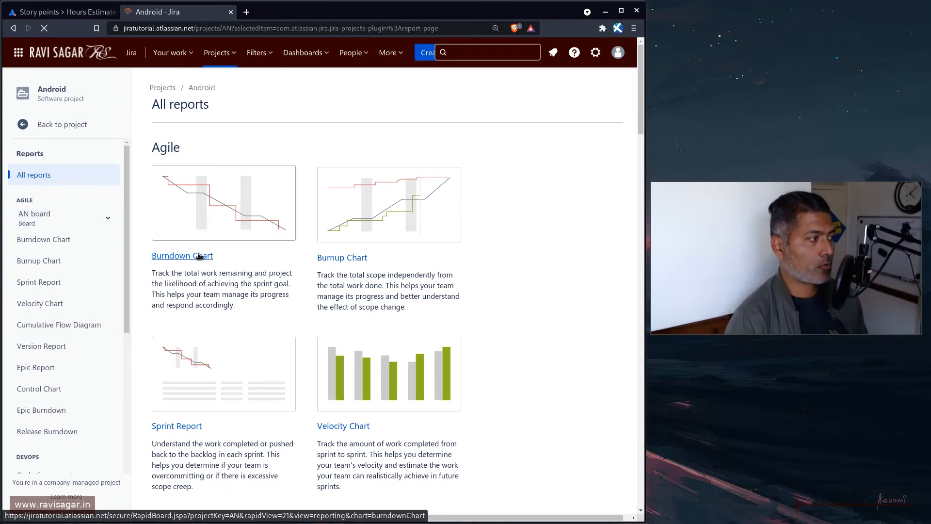
left_click(181, 256)
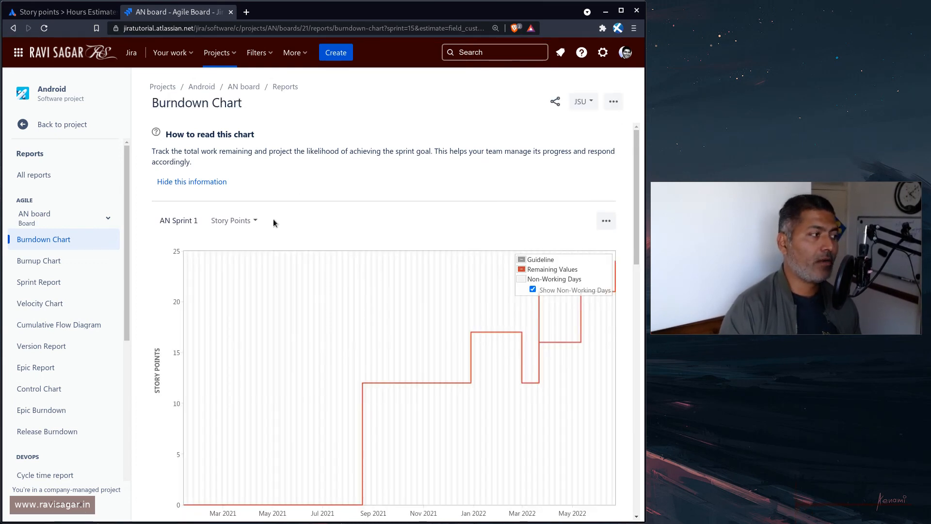
mouse_move(233, 221)
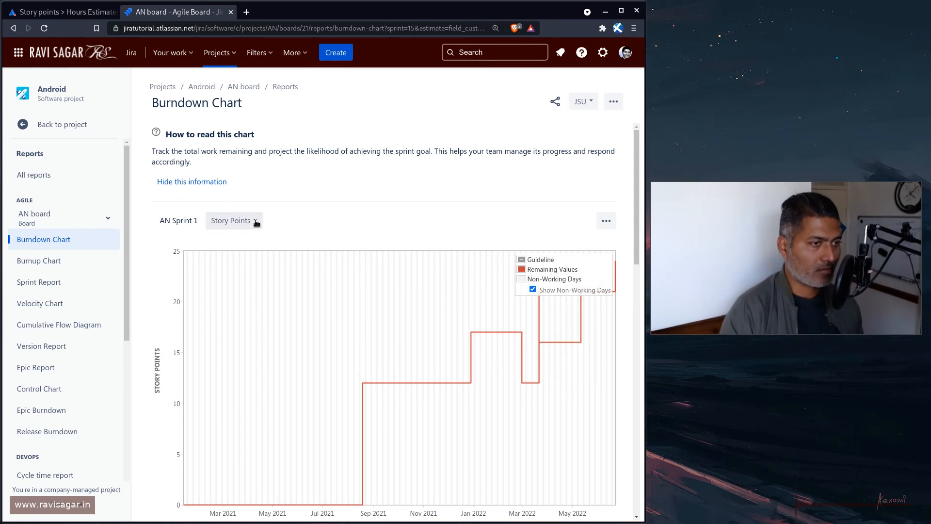
mouse_move(350, 204)
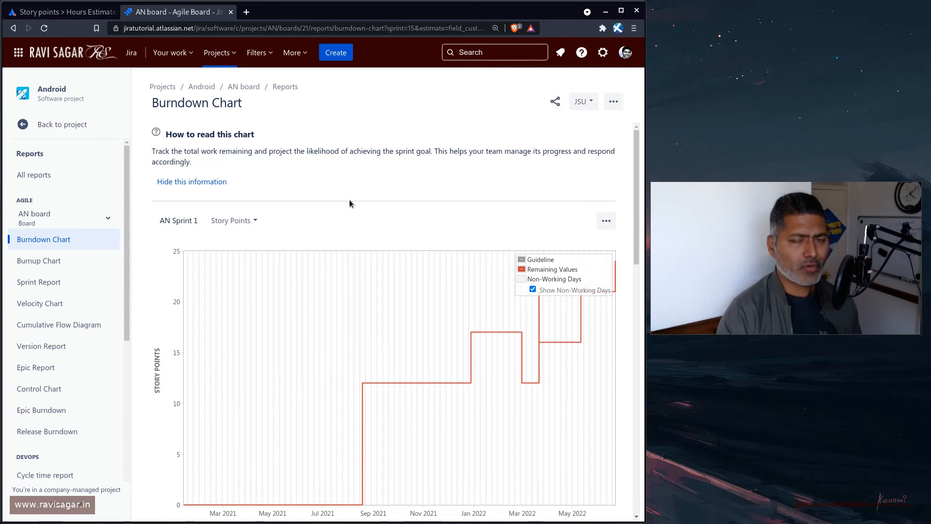
left_click(59, 12)
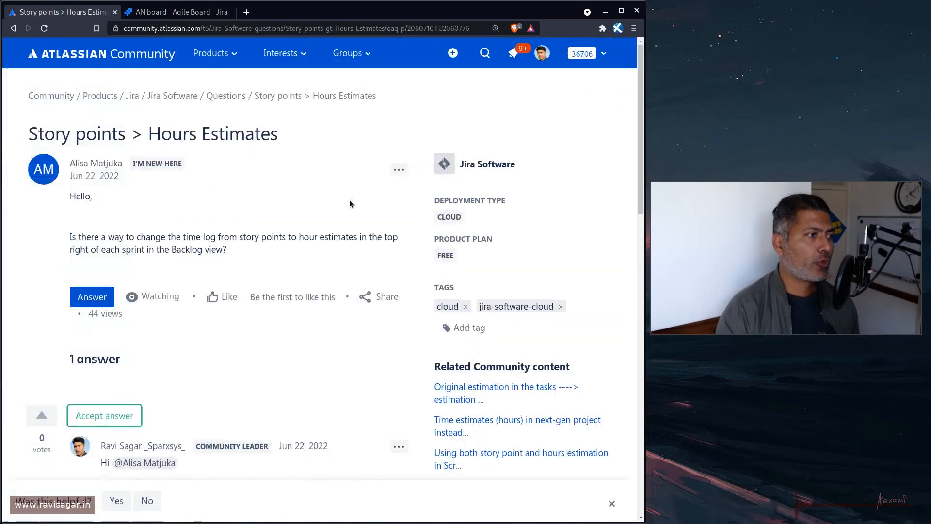
mouse_move(307, 222)
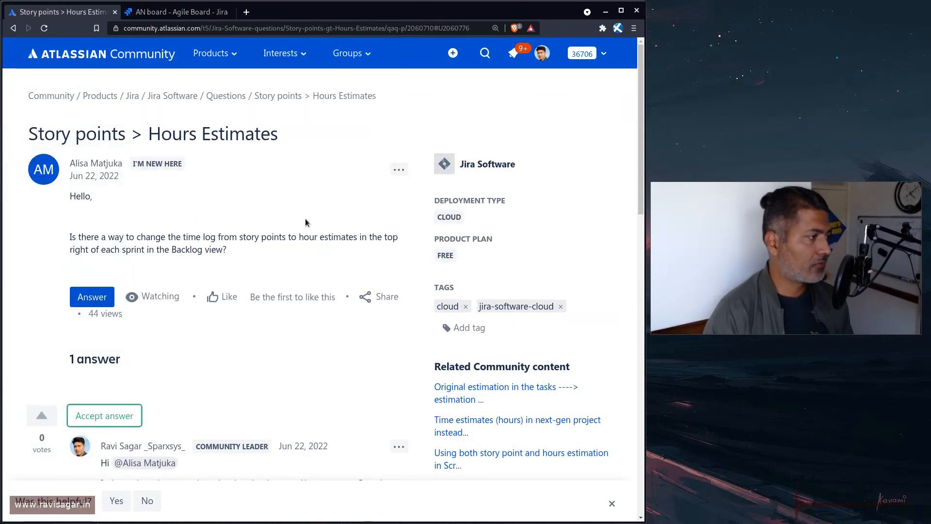